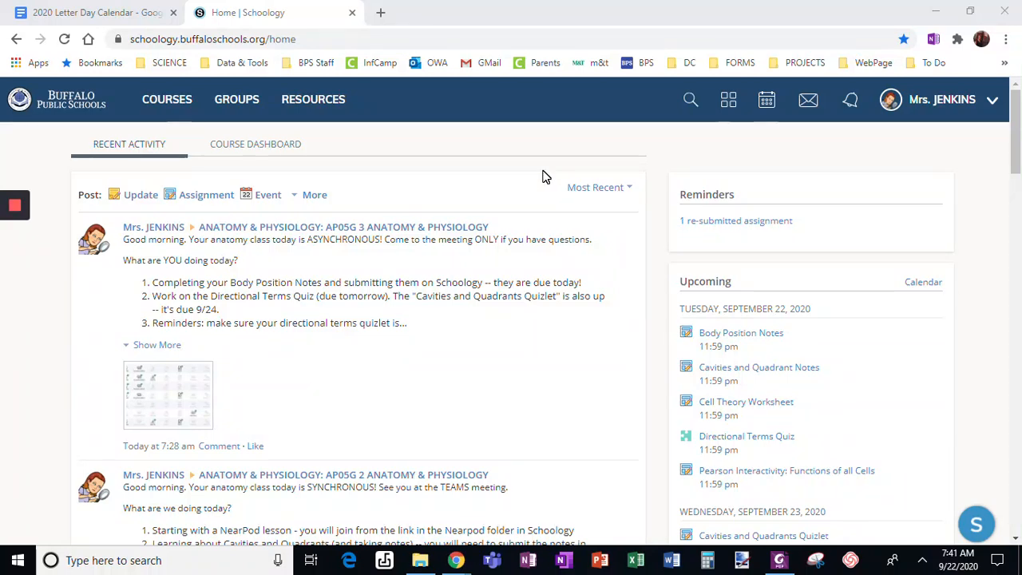
mouse_move(487, 238)
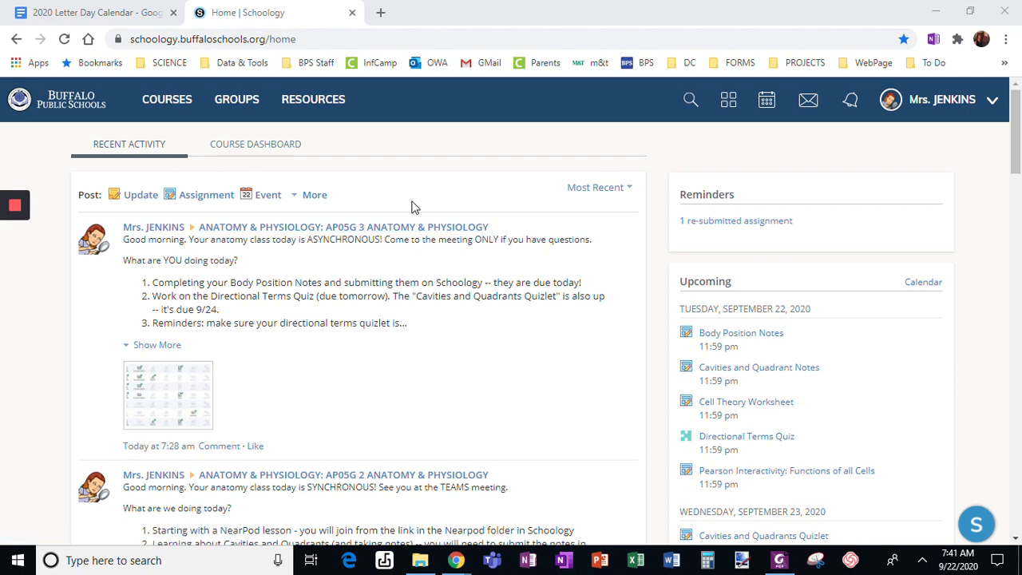
Step: Enter the Practice Course from the Courses list
click(167, 99)
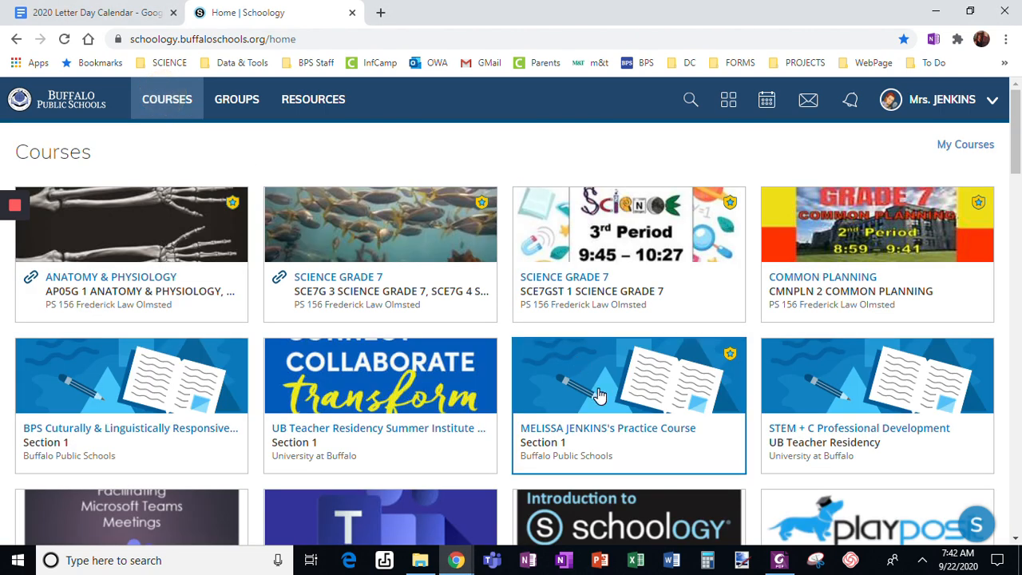
mouse_move(594, 419)
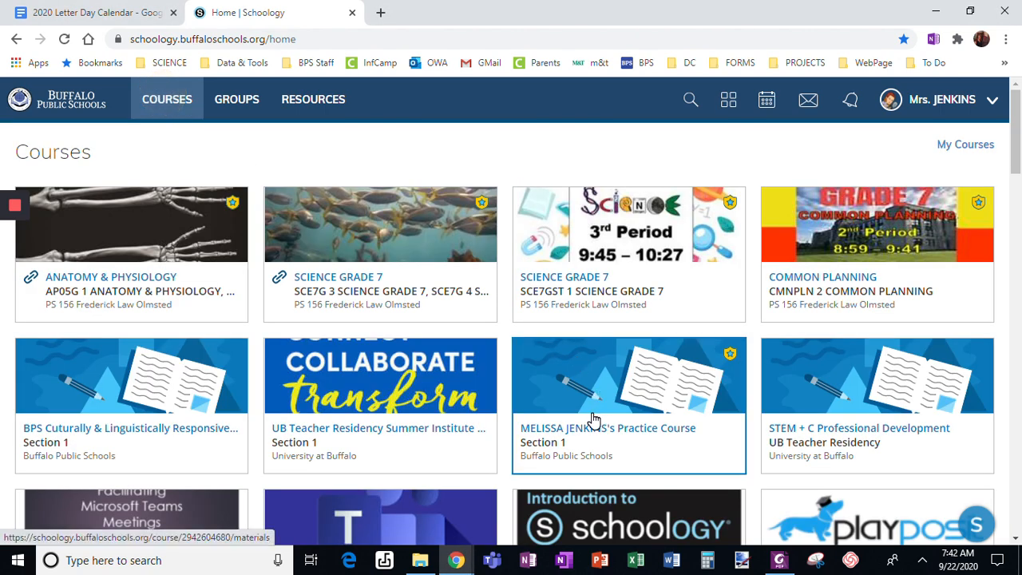
click(607, 428)
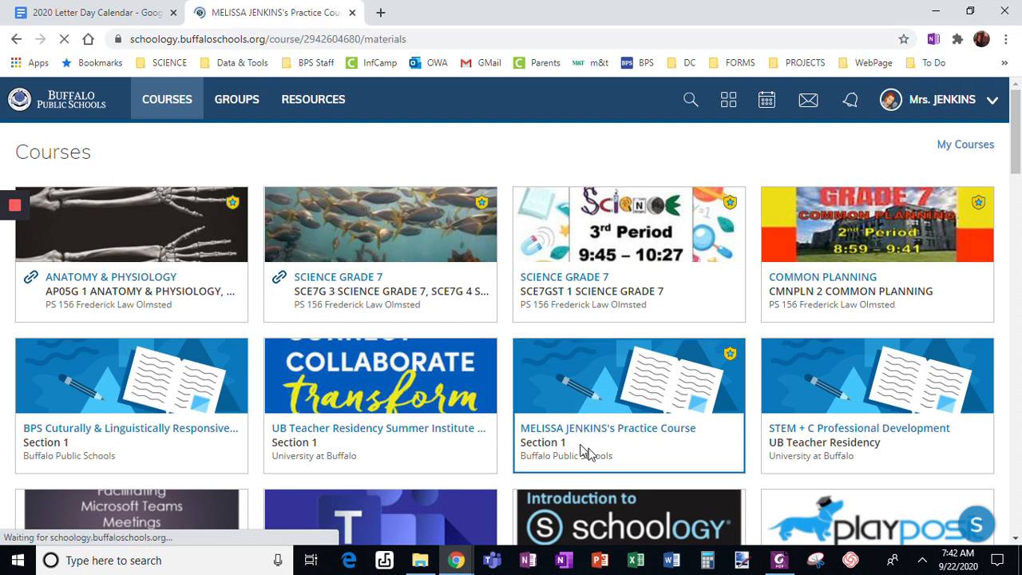
Step: Create a new assignment named 'Testing A Hyperlink Doc' and reach the attachment toolbar
click(607, 429)
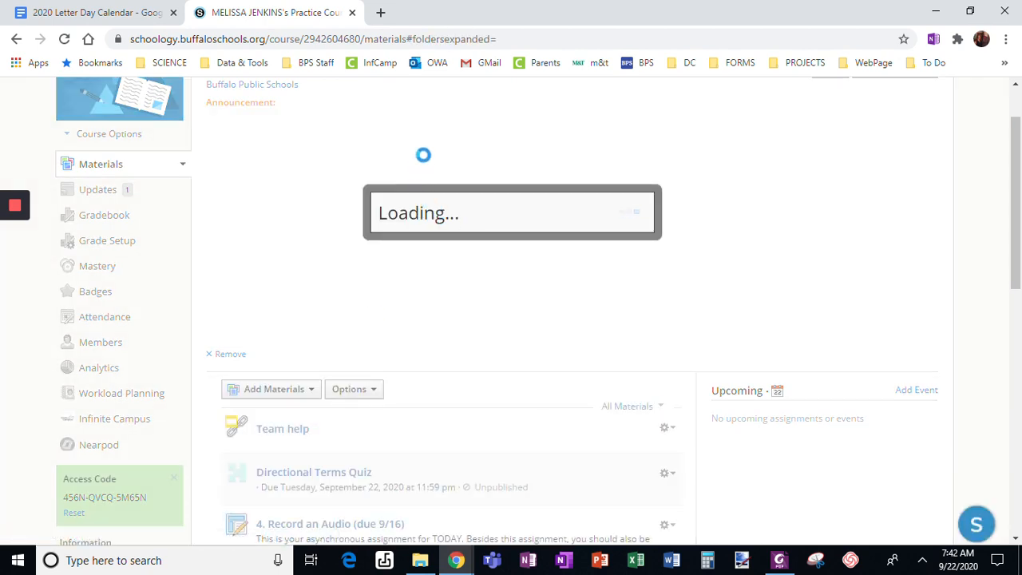
text(T)
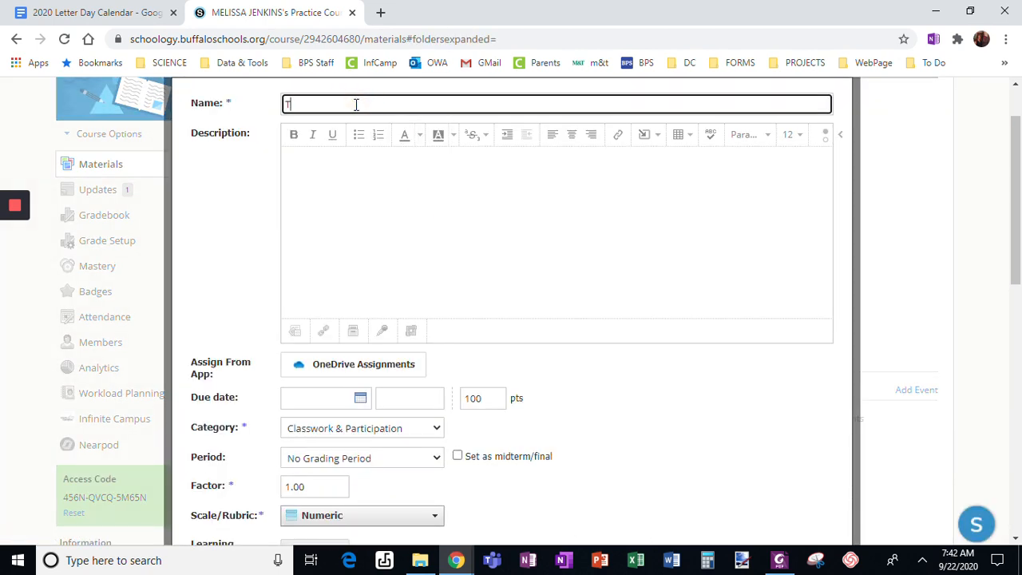
text(esting A)
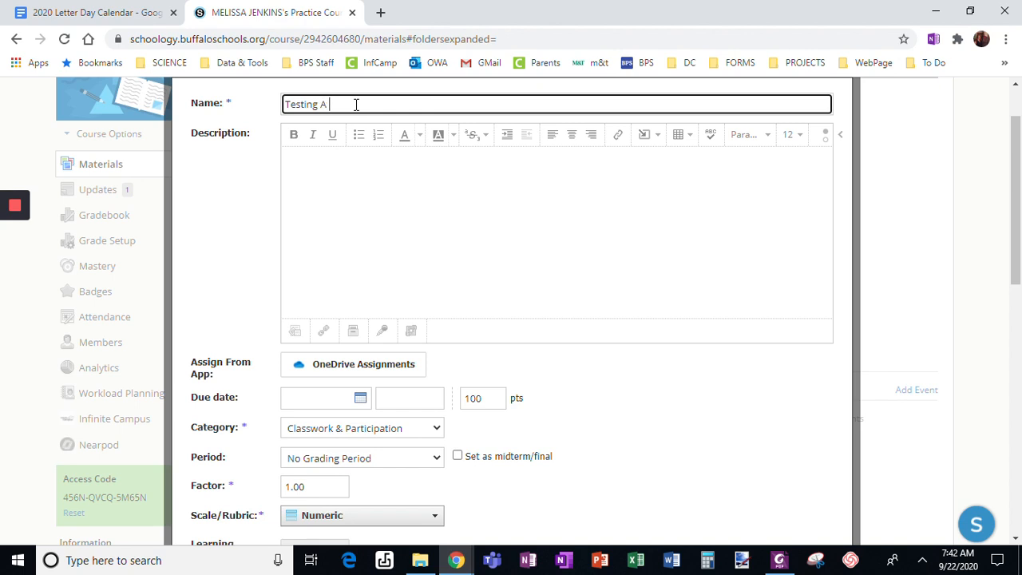
text(Hyper)
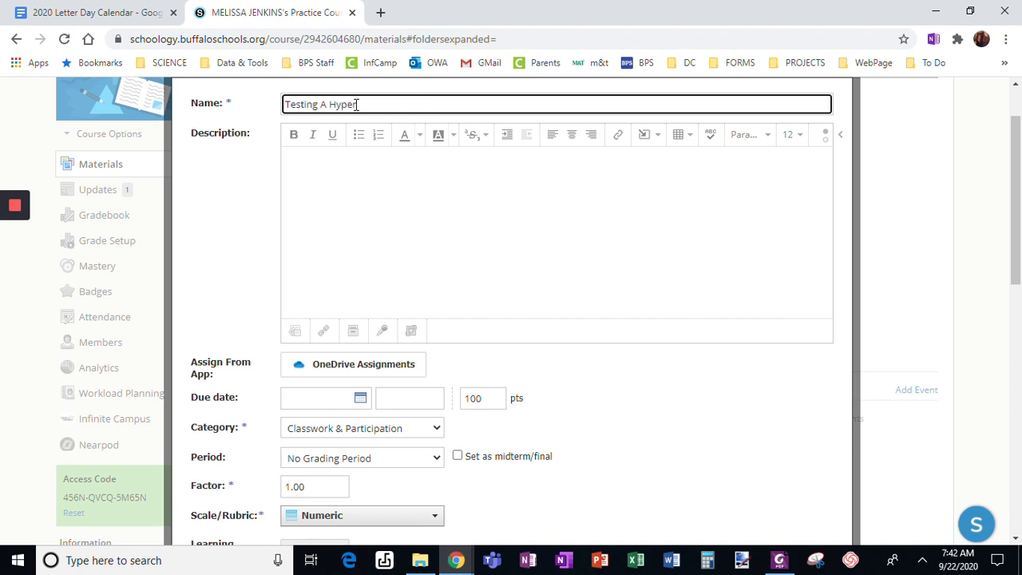
text(link Doc)
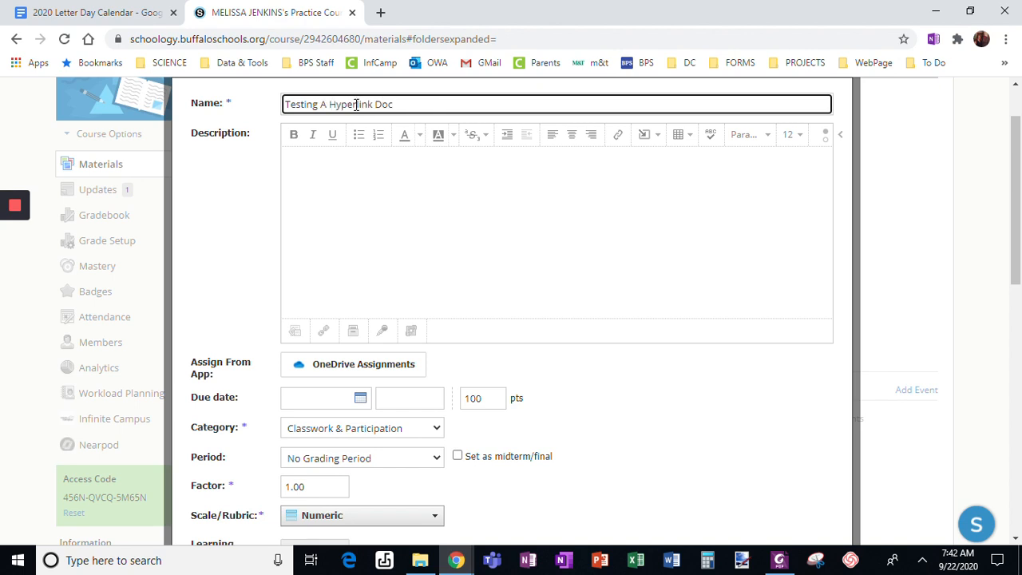
scroll(down, 3)
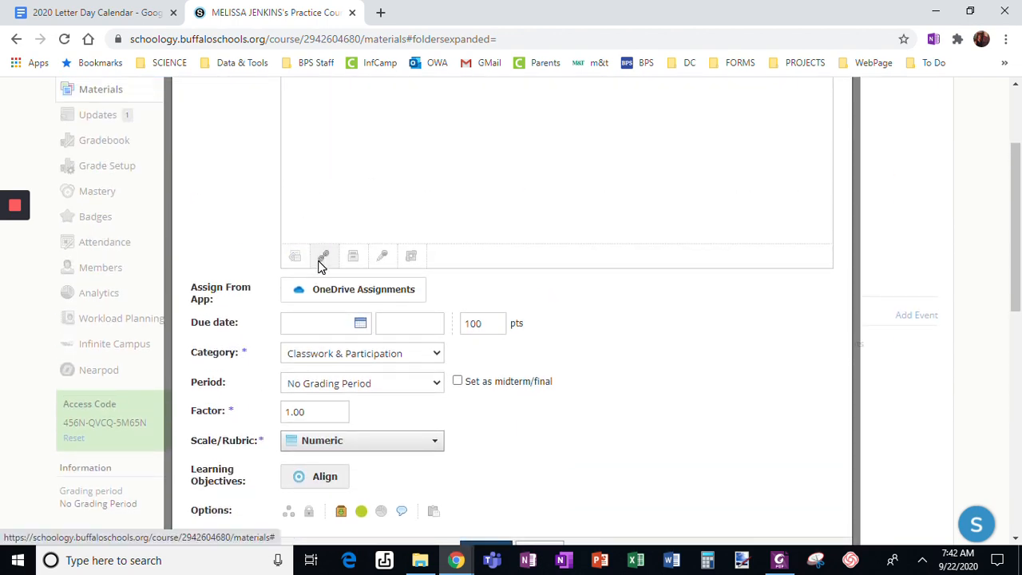
mouse_move(96, 13)
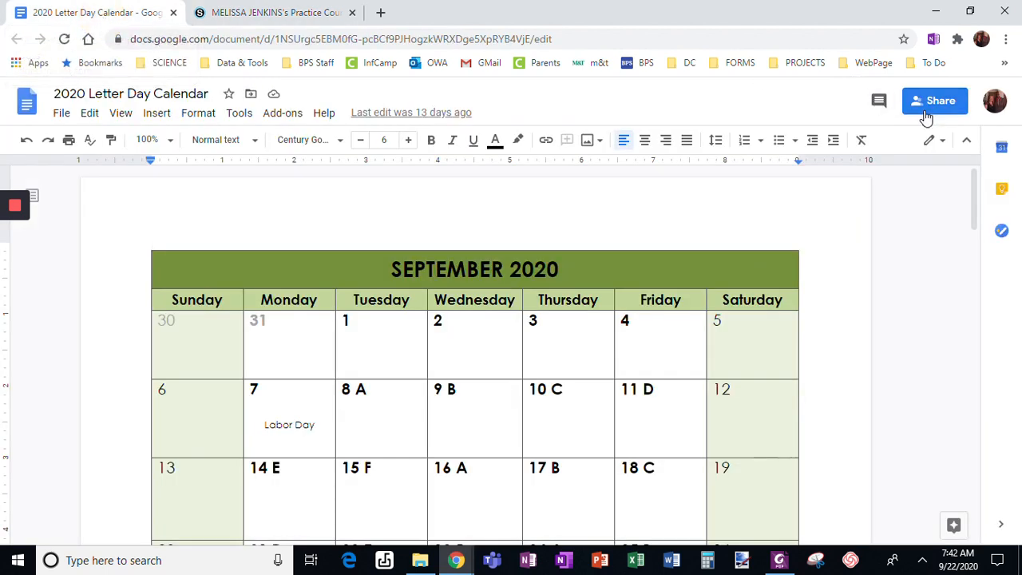
mouse_move(993, 99)
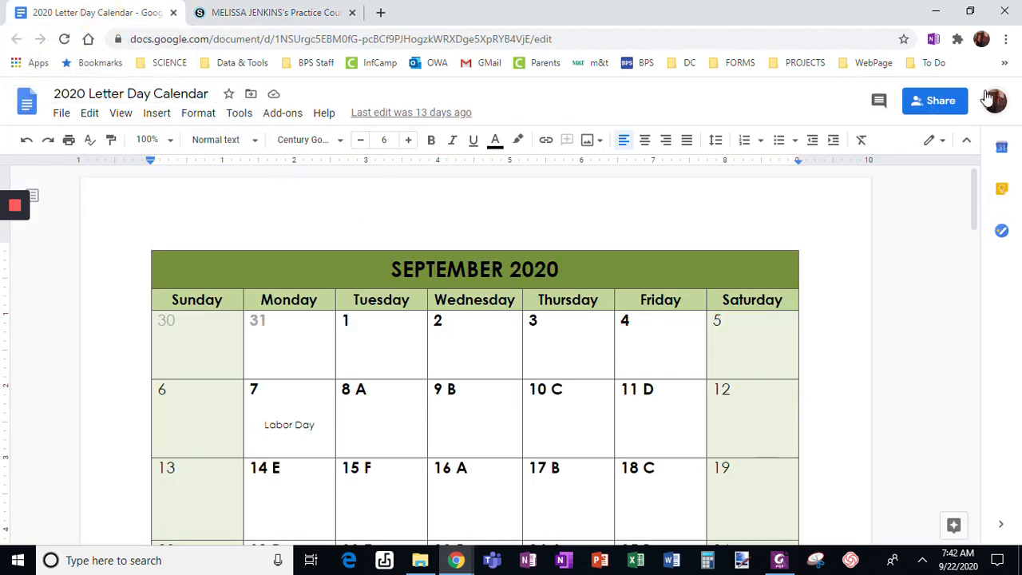
Step: Copy an 'Anyone with the link' Viewer share link for 2020 Letter Day Calendar and return to Schoology
click(932, 99)
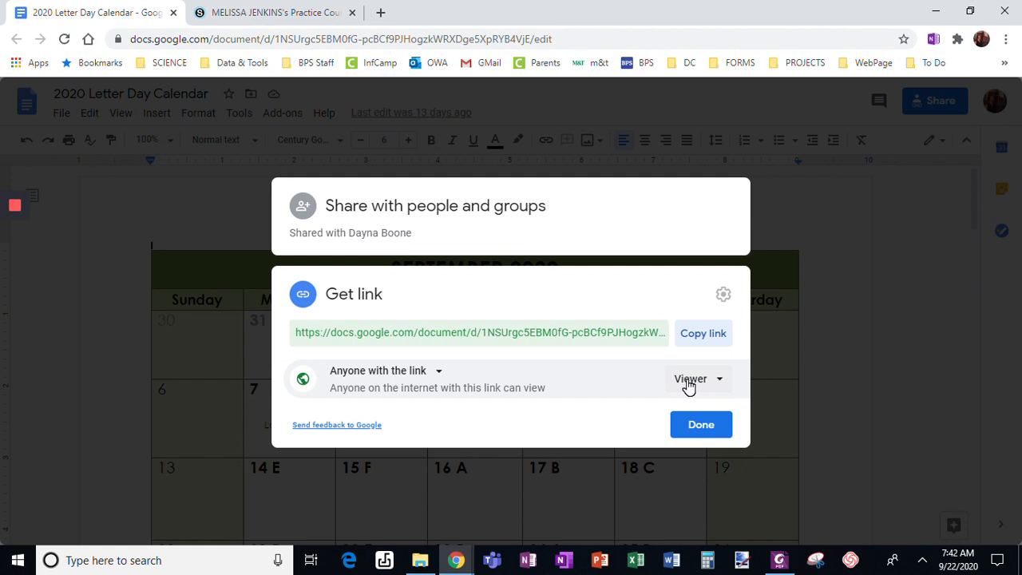
mouse_move(684, 388)
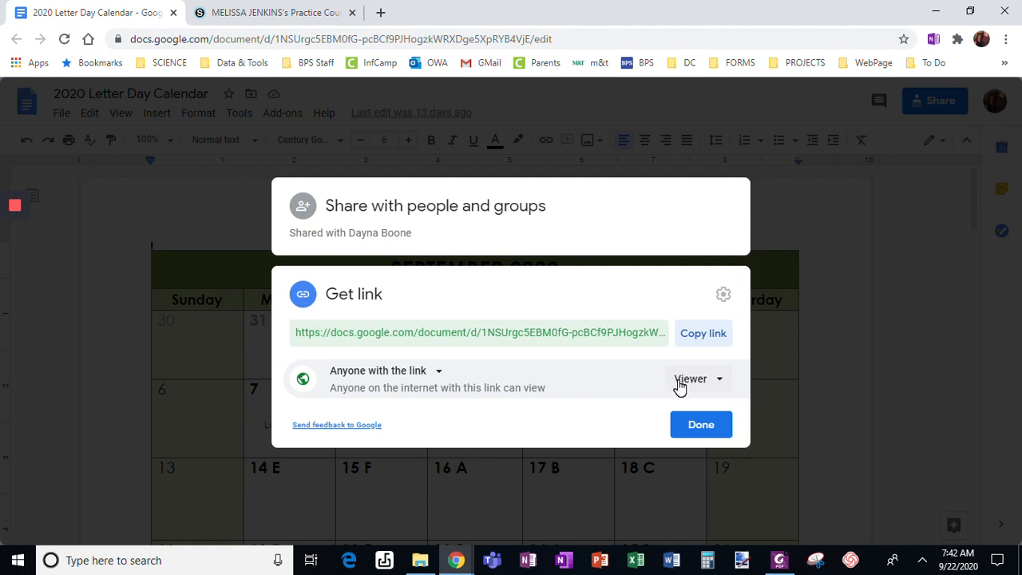
click(697, 377)
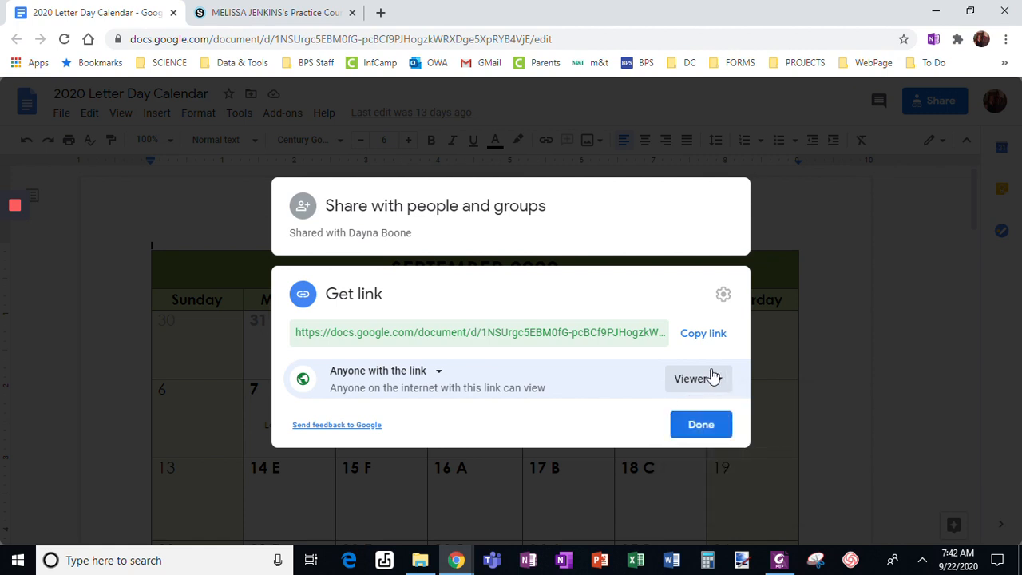
click(702, 334)
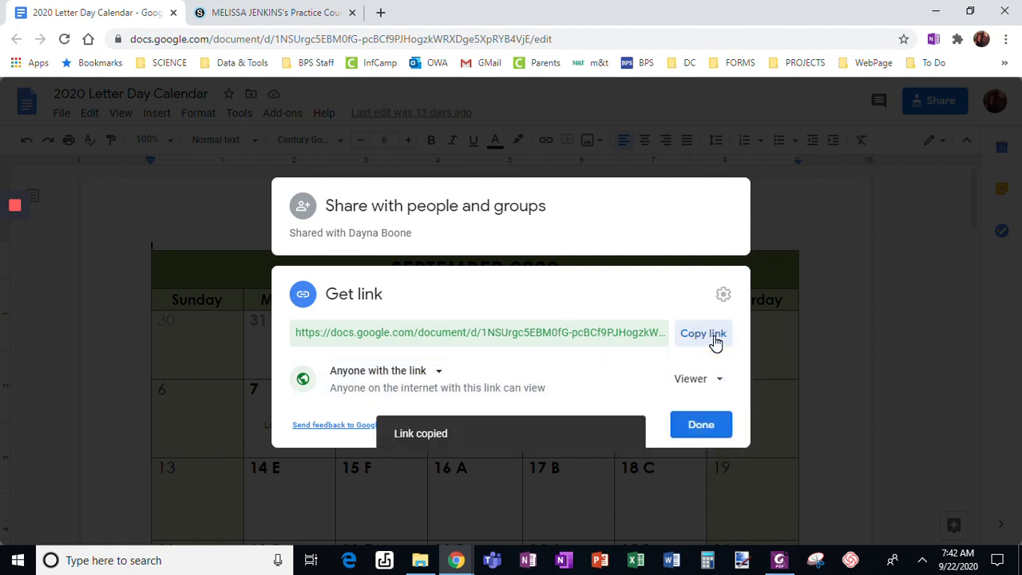
click(699, 425)
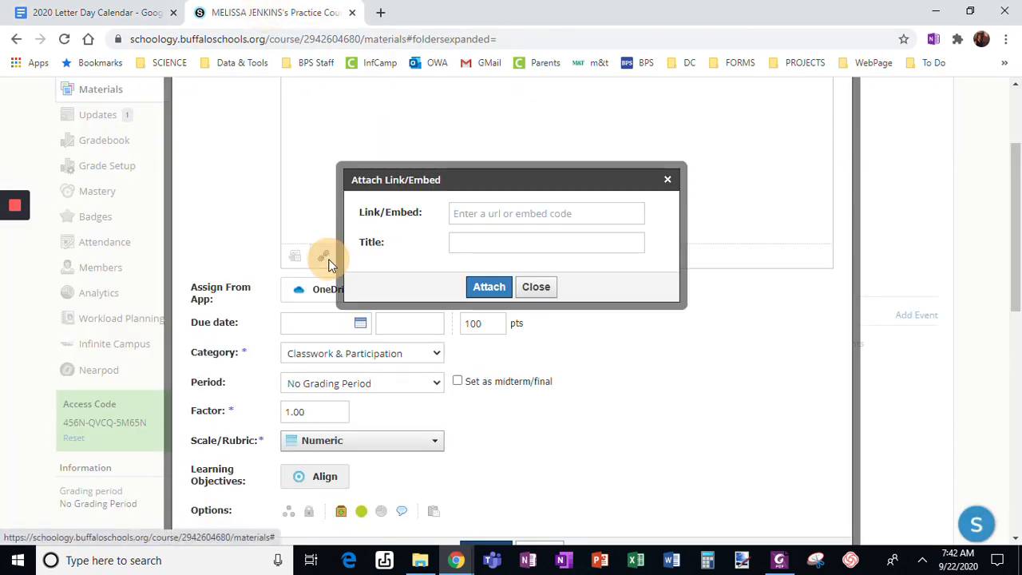
Step: Enter the Doc URL in the link address field with its ending changed to /copy
click(546, 214)
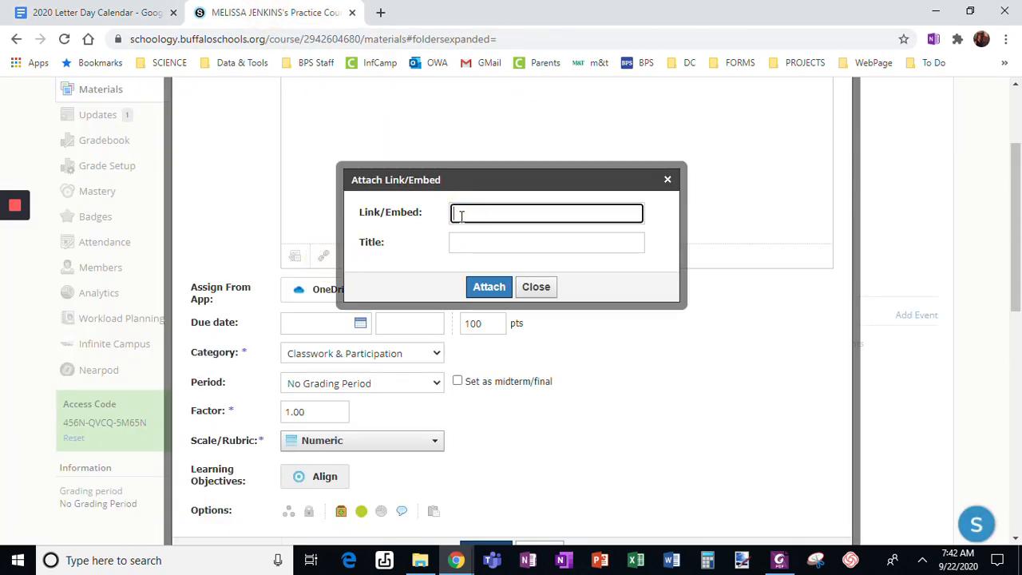
text(gzkWRXDge5XpRYB4VJE/edit?usp=sharing)
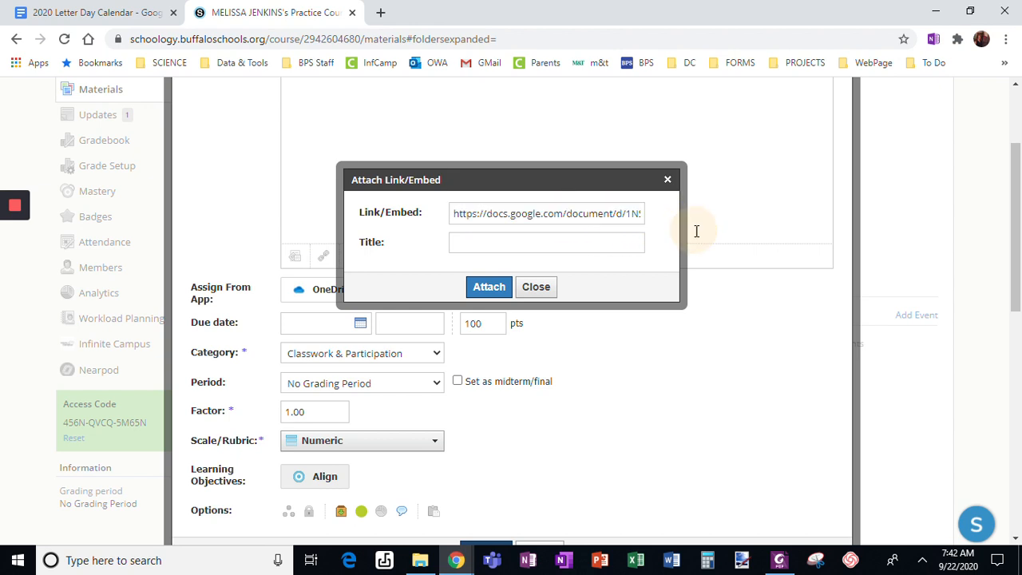
click(547, 214)
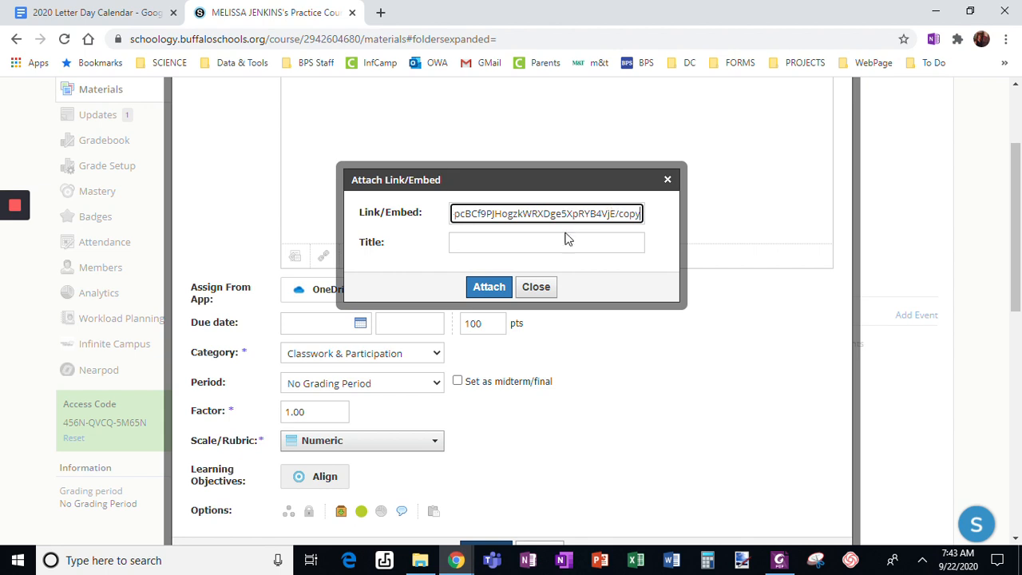
Step: Title the link 'Document (Will have to make a copy)' and attach it to the assignment
click(546, 243)
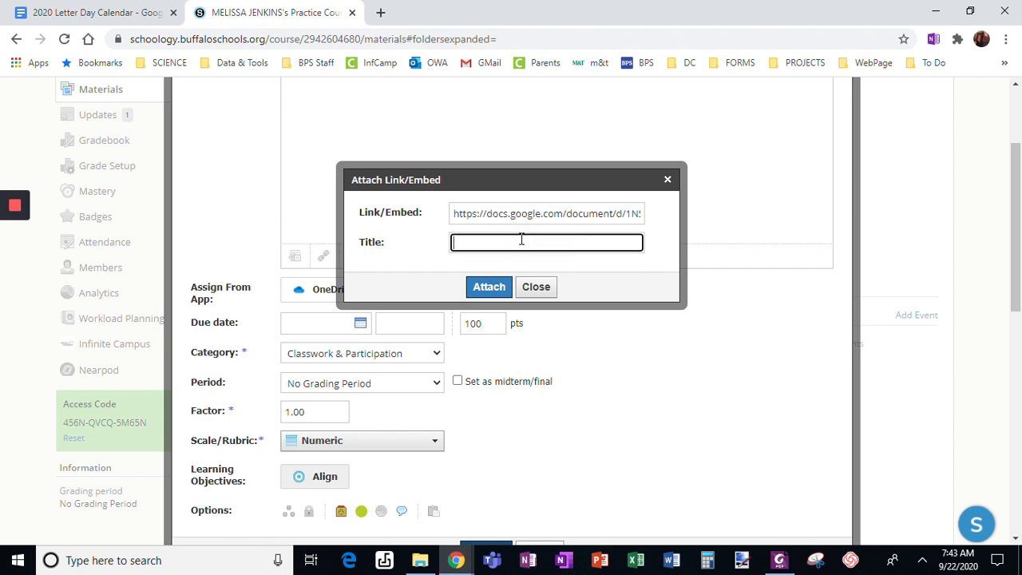
text(Document ()
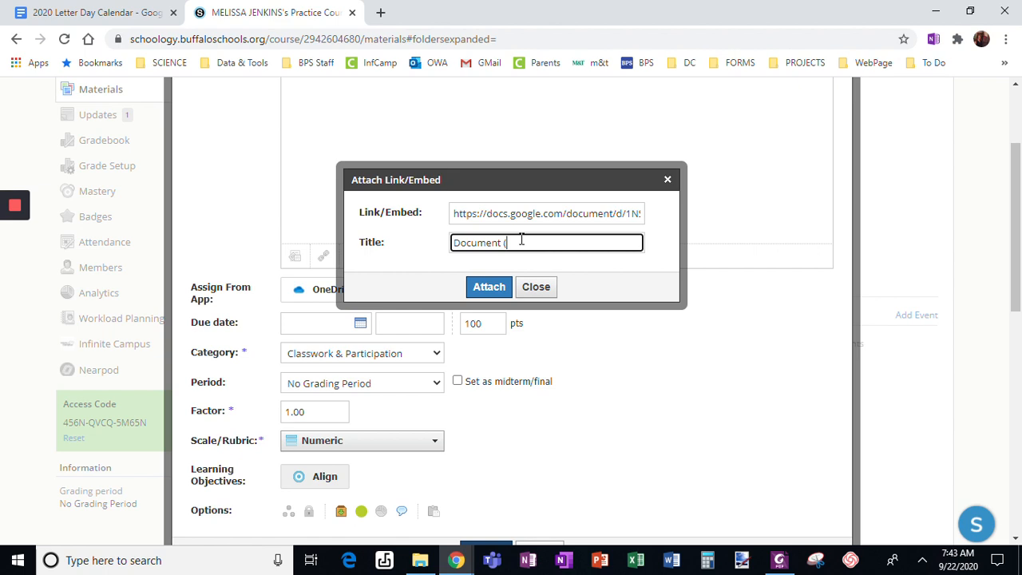
text(Wil)
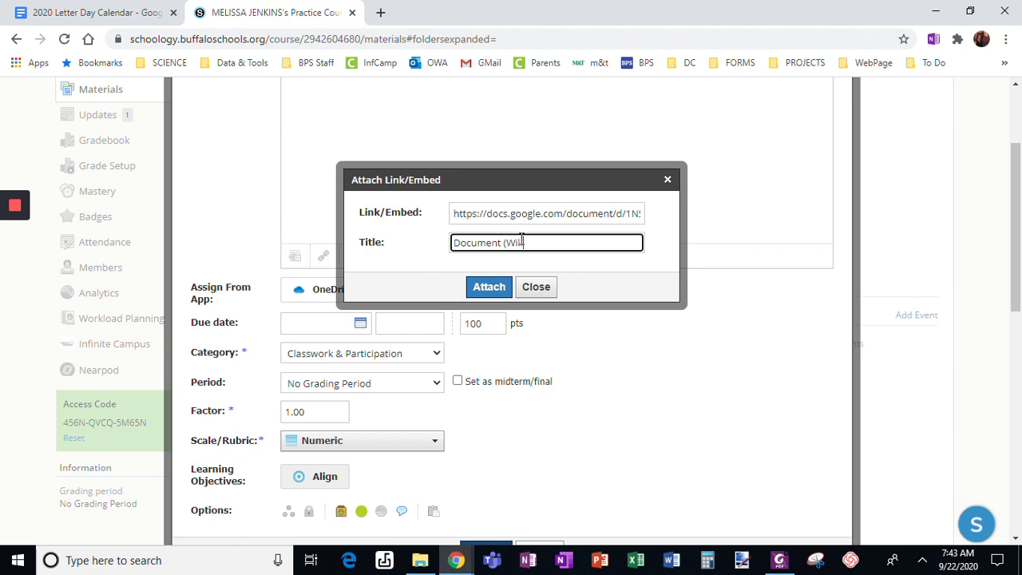
text(have to make a copy))
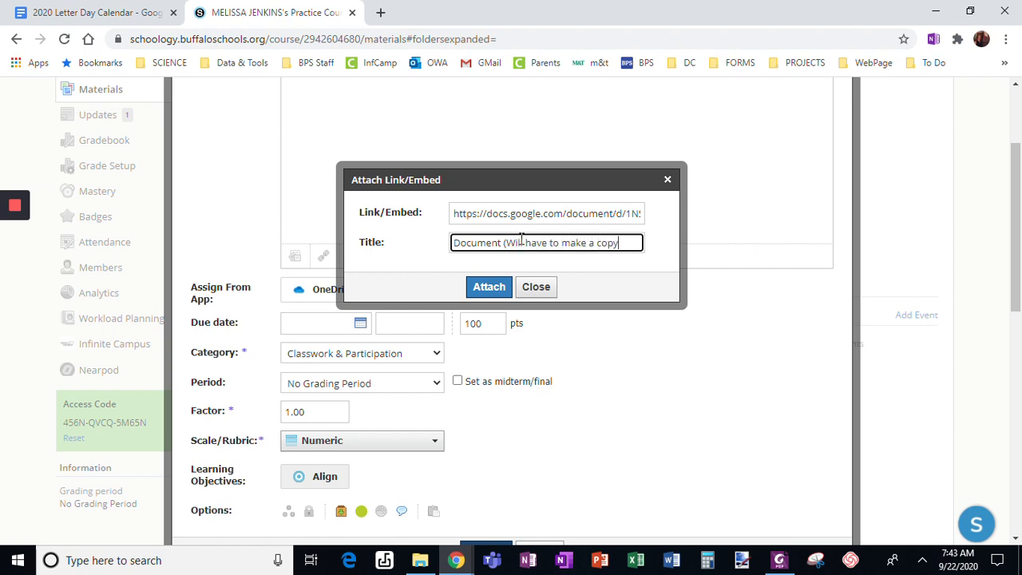
click(488, 288)
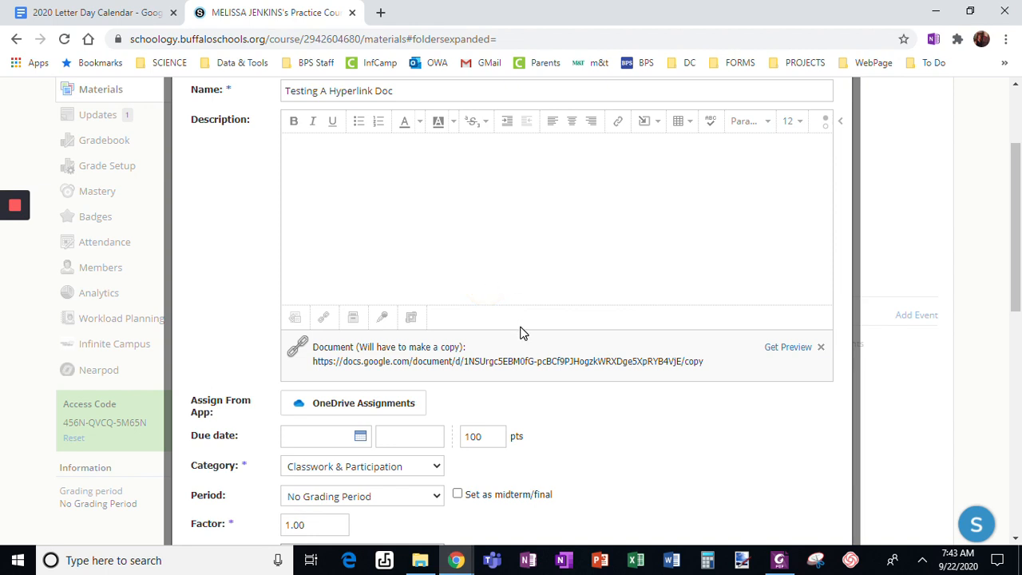
Step: Create the 'Testing A Hyperlink Doc' assignment with its attached document link
scroll(down, 3)
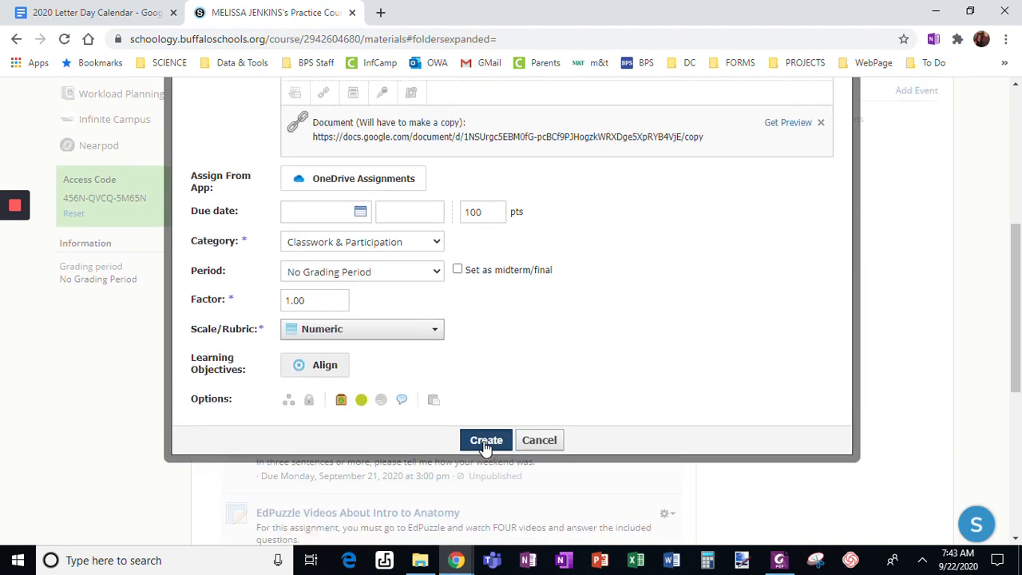
mouse_move(402, 400)
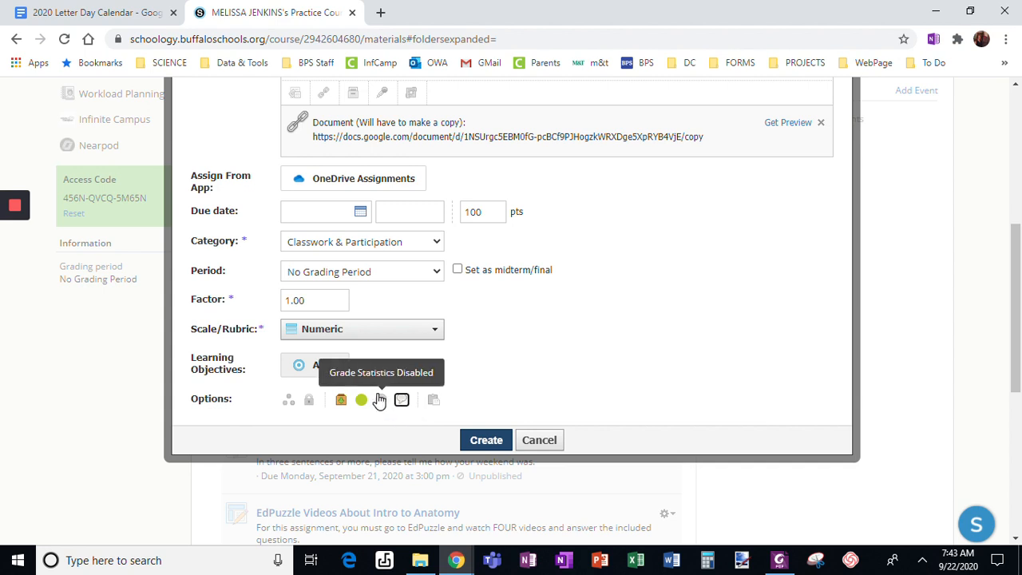
mouse_move(380, 400)
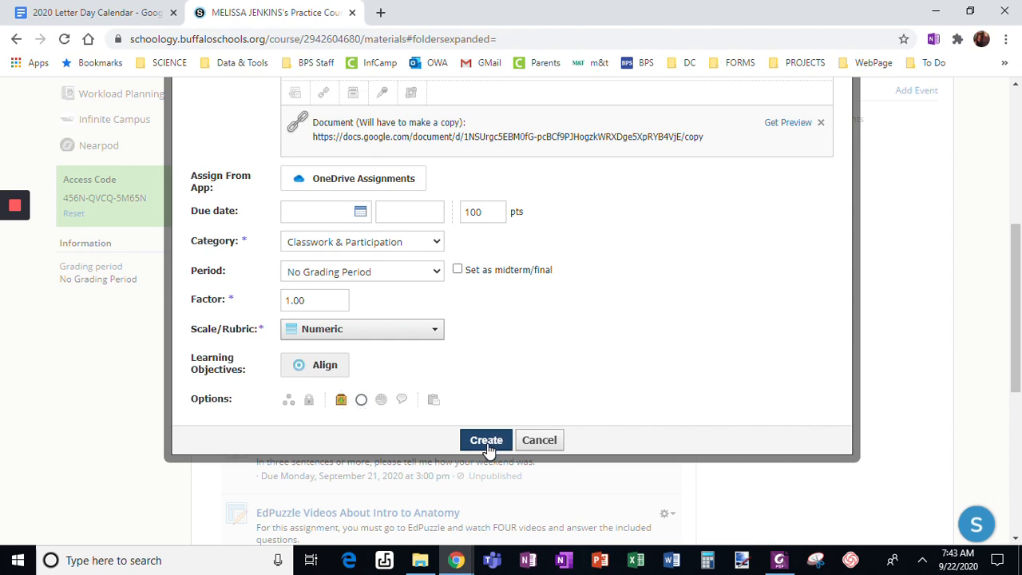
click(486, 441)
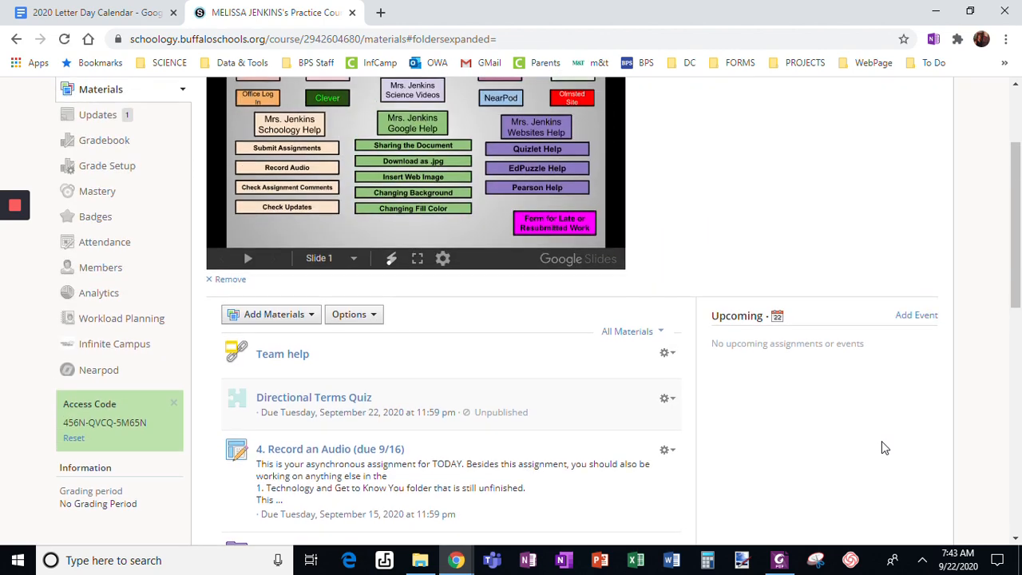
Step: From Materials, follow the assignment's 'Document (Will have to make a copy)' link to the Make-a-copy page
scroll(down, 3)
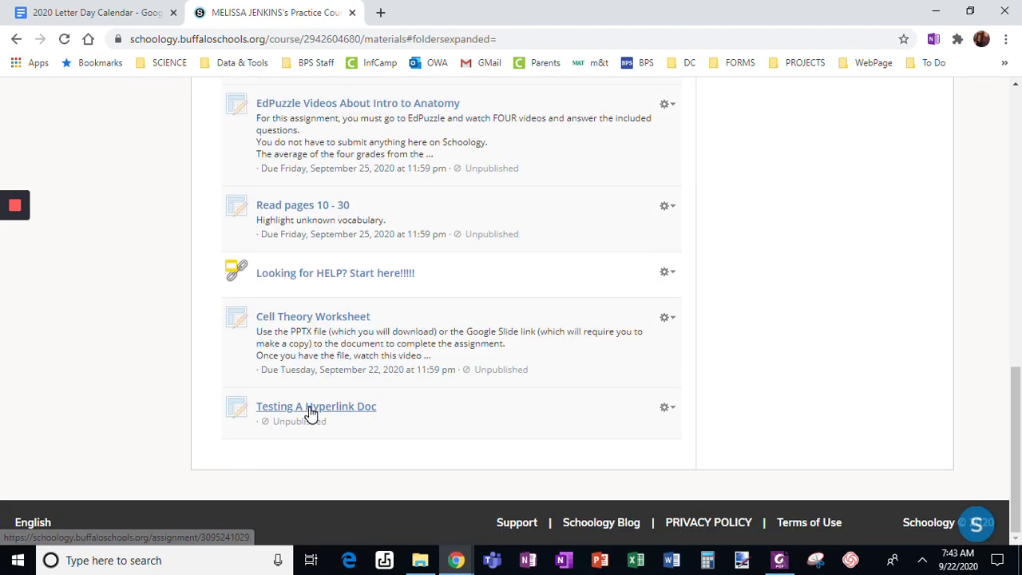
click(316, 405)
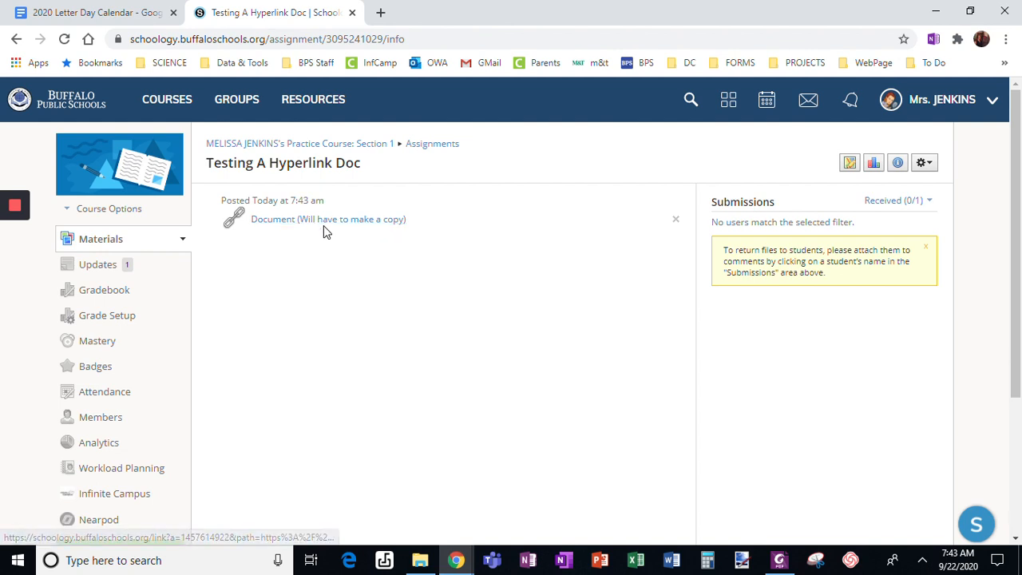
click(329, 219)
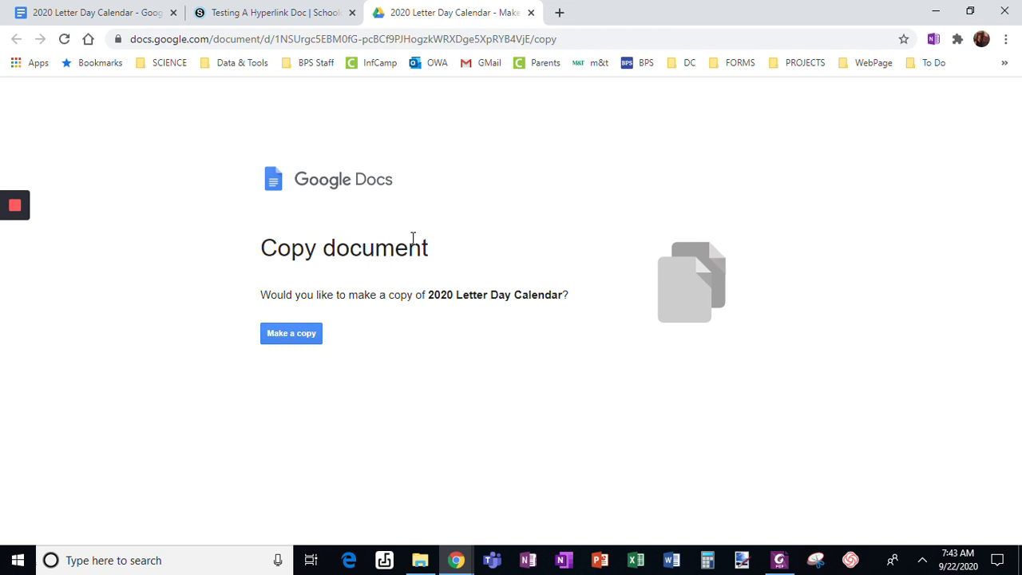
mouse_move(524, 291)
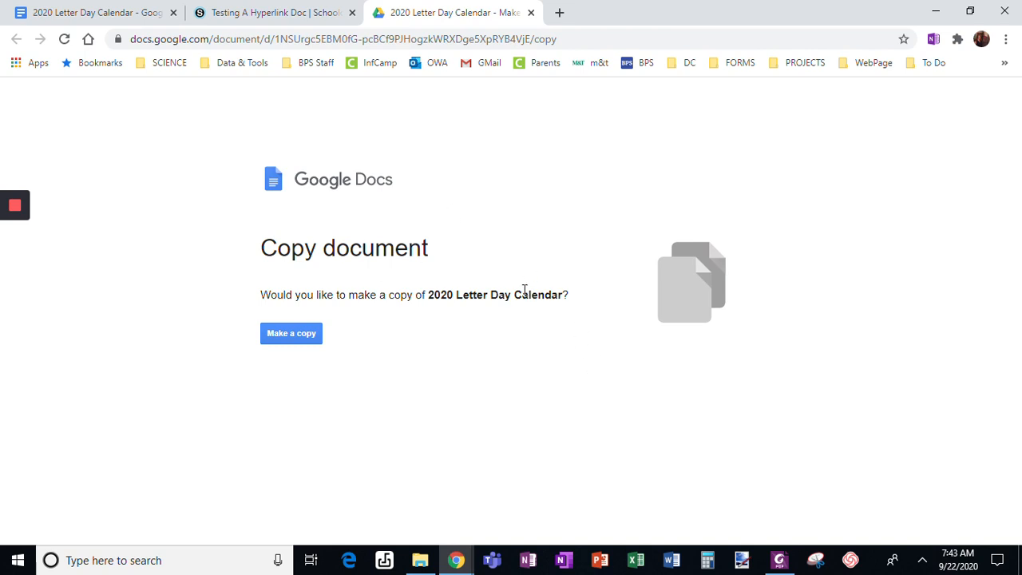
mouse_move(431, 323)
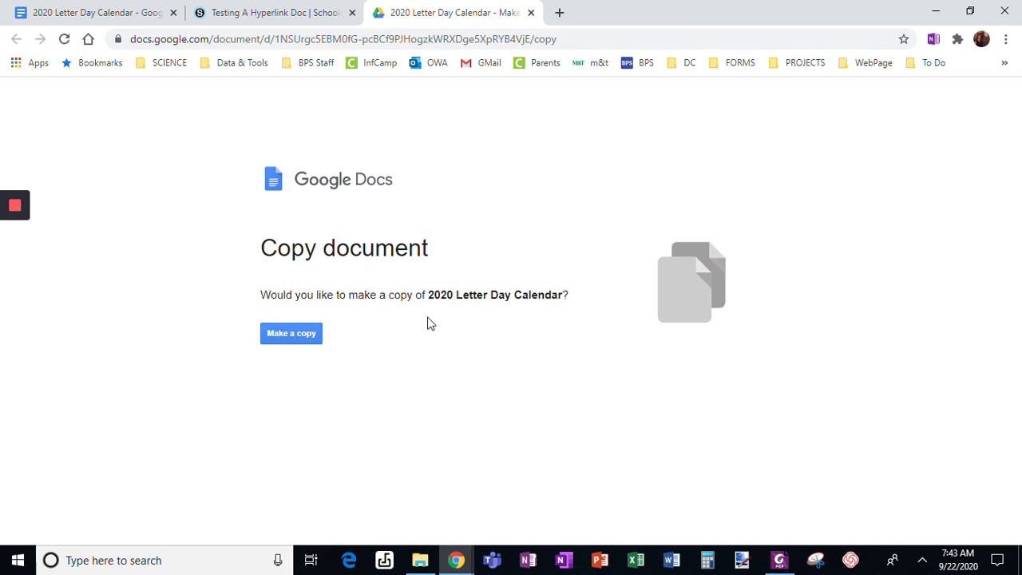